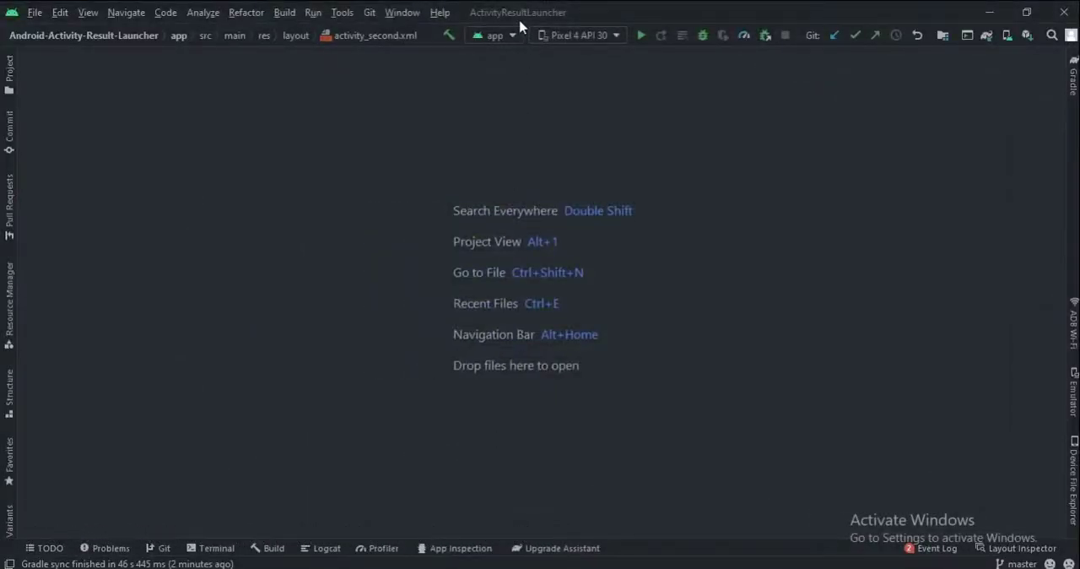
Expand the Project tree to reveal MainActivity, SecondActivity and the two layout XML files
click(10, 71)
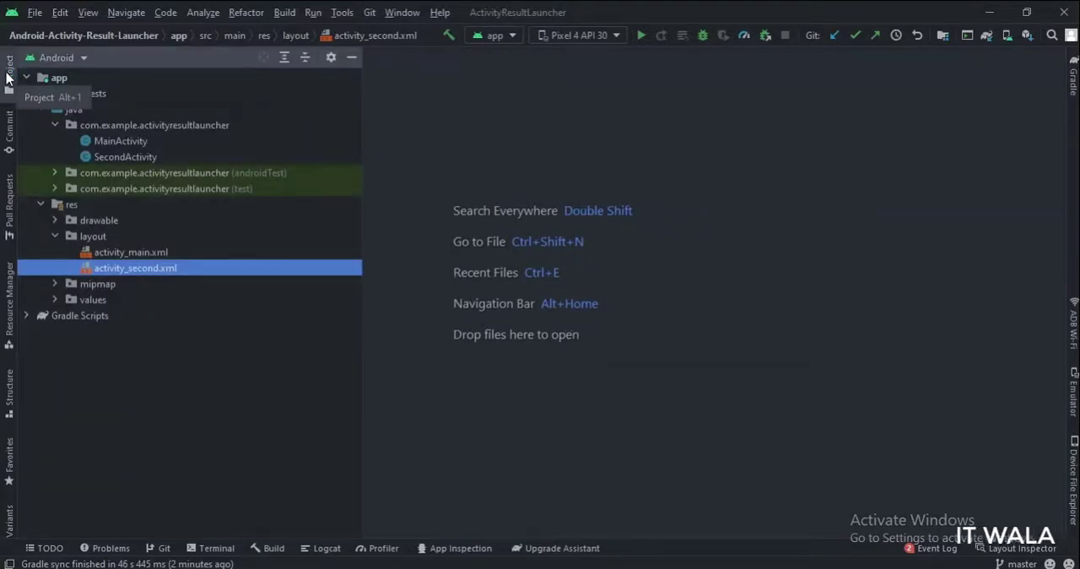
click(155, 125)
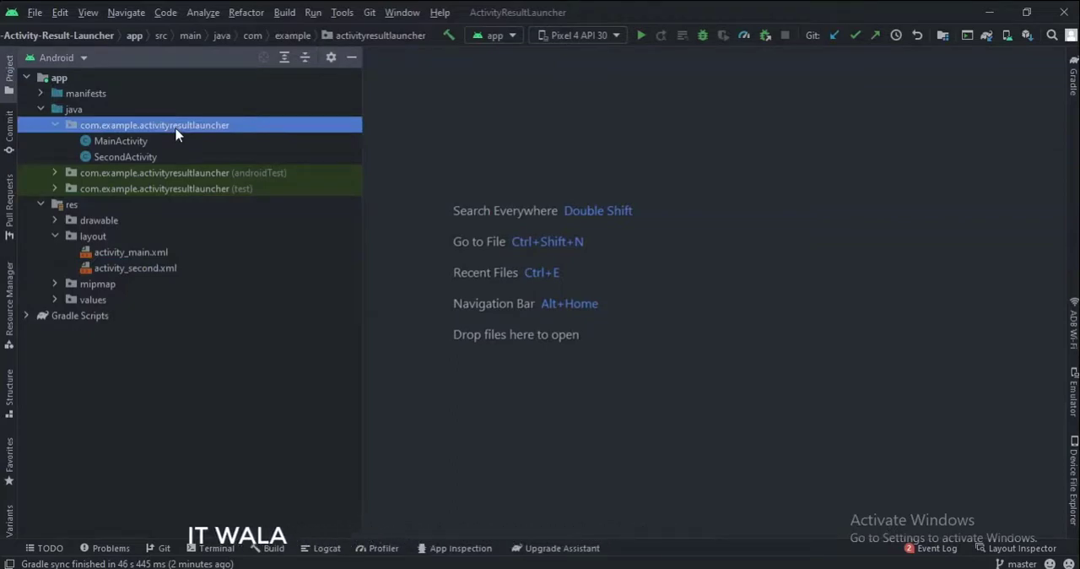
click(92, 236)
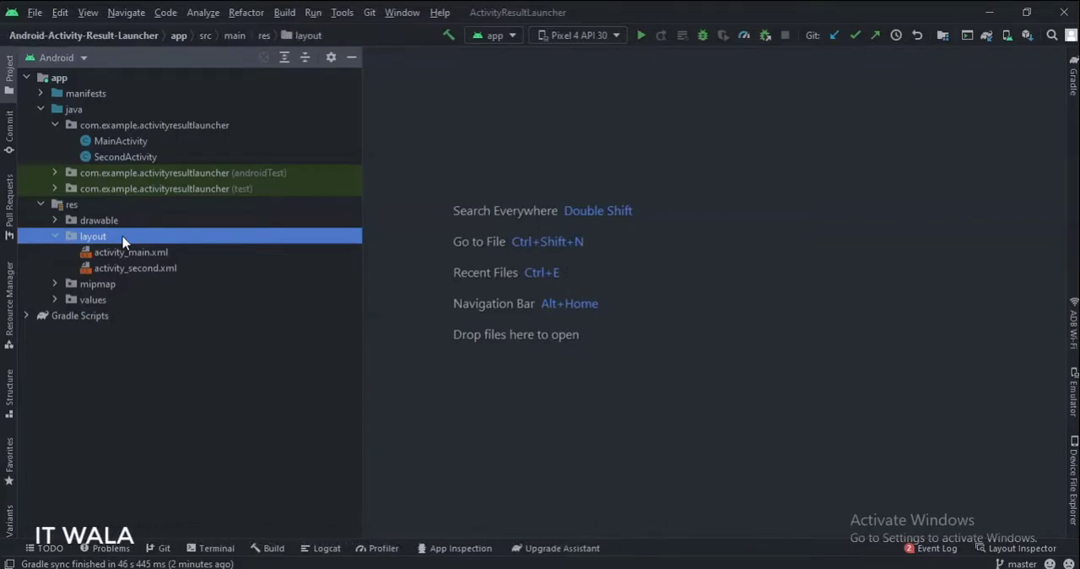
Review activity_main.xml's 'go to second activity' button in Design and XML, then close it
double_click(132, 252)
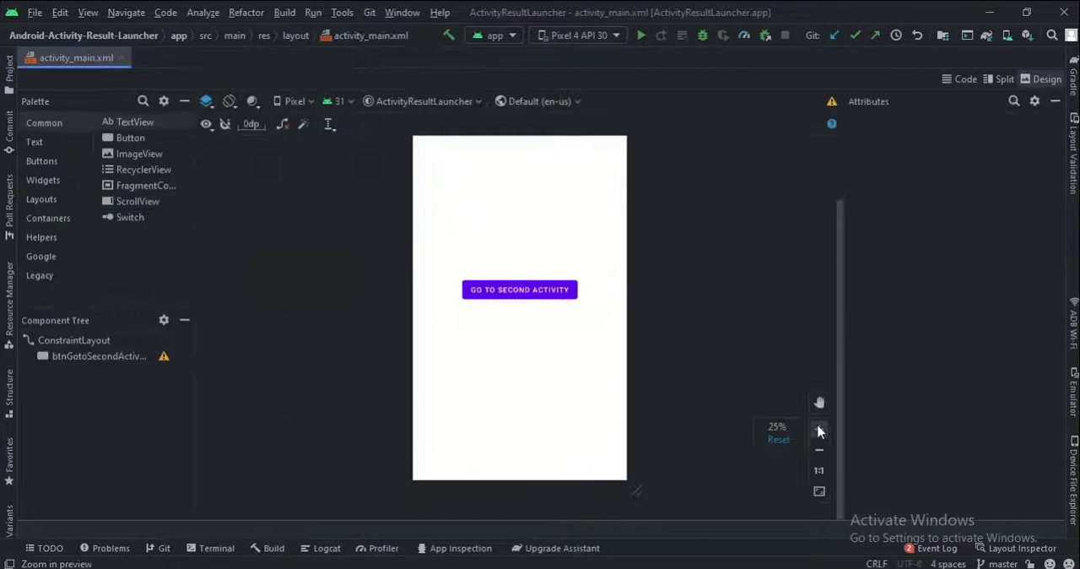
click(819, 429)
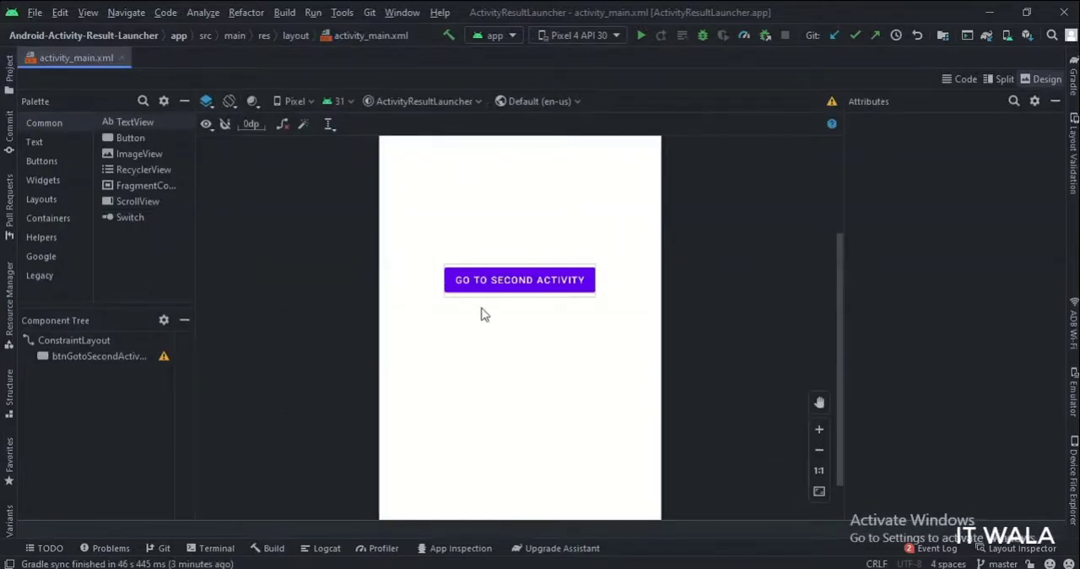
click(965, 78)
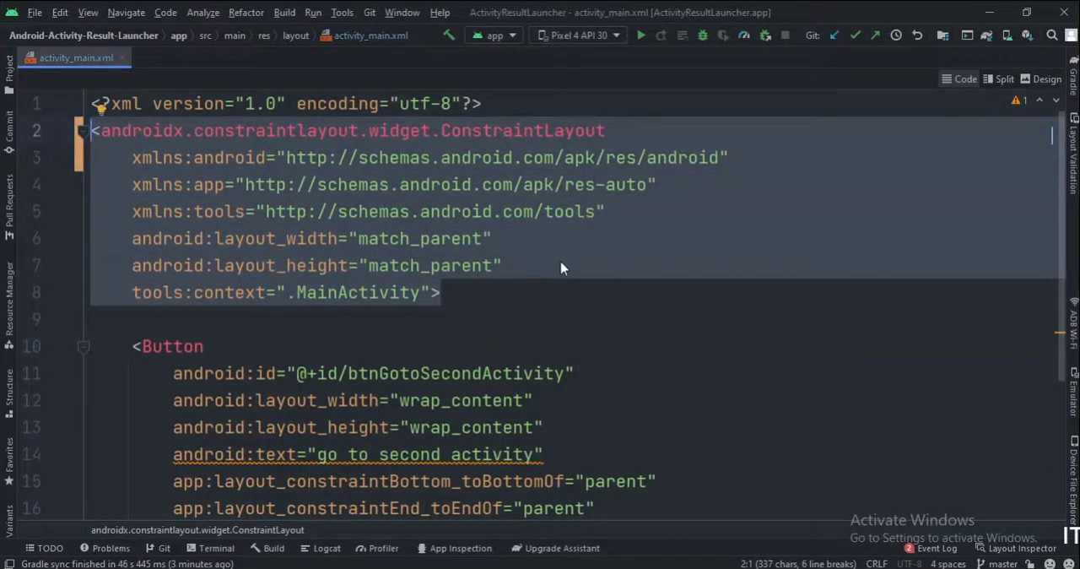
scroll(down, 3)
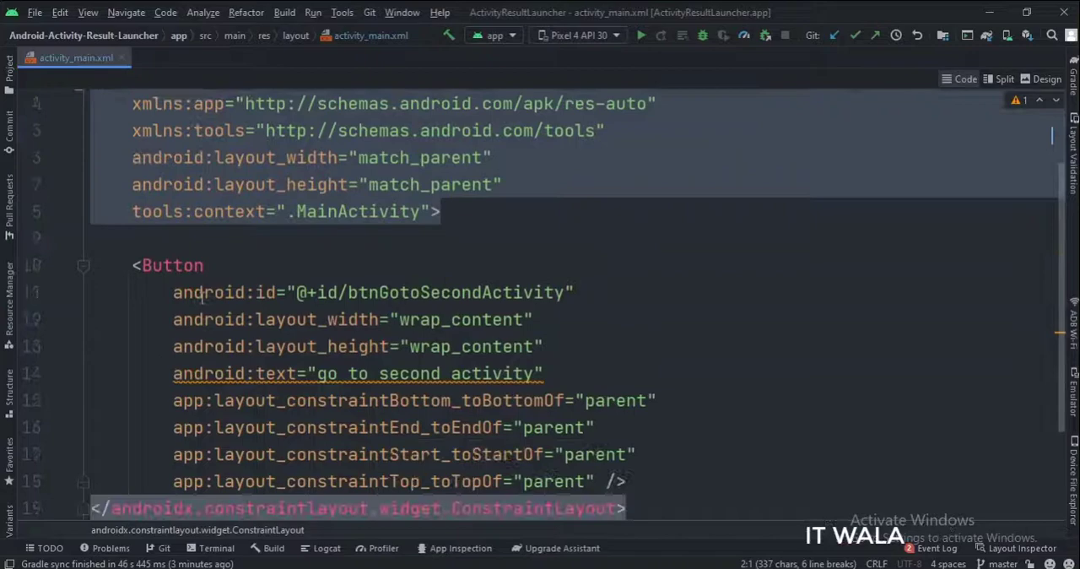
click(628, 482)
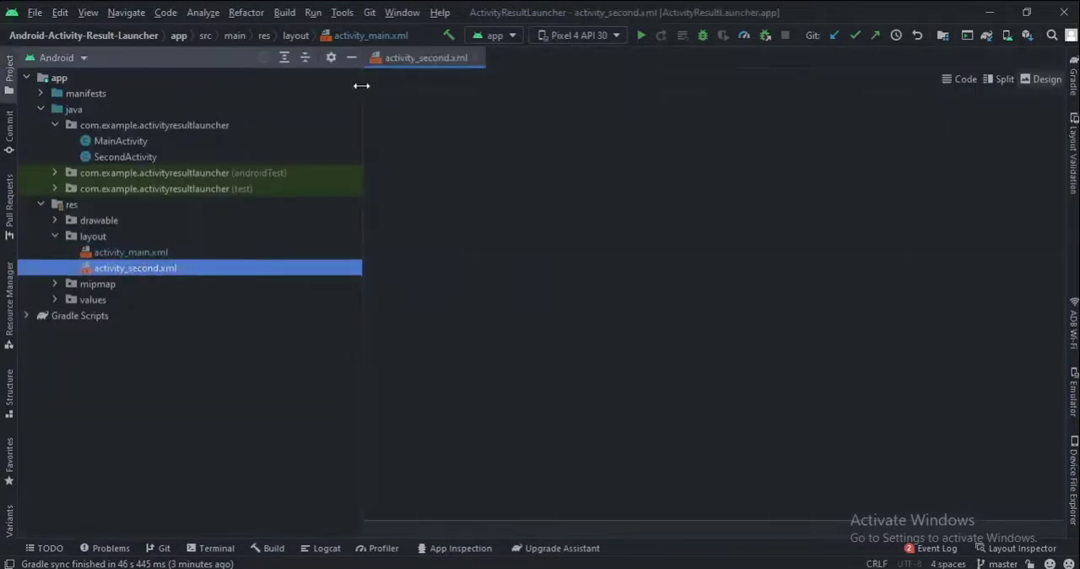
Review activity_second.xml's 'go back' button in preview and XML, then close it
double_click(135, 267)
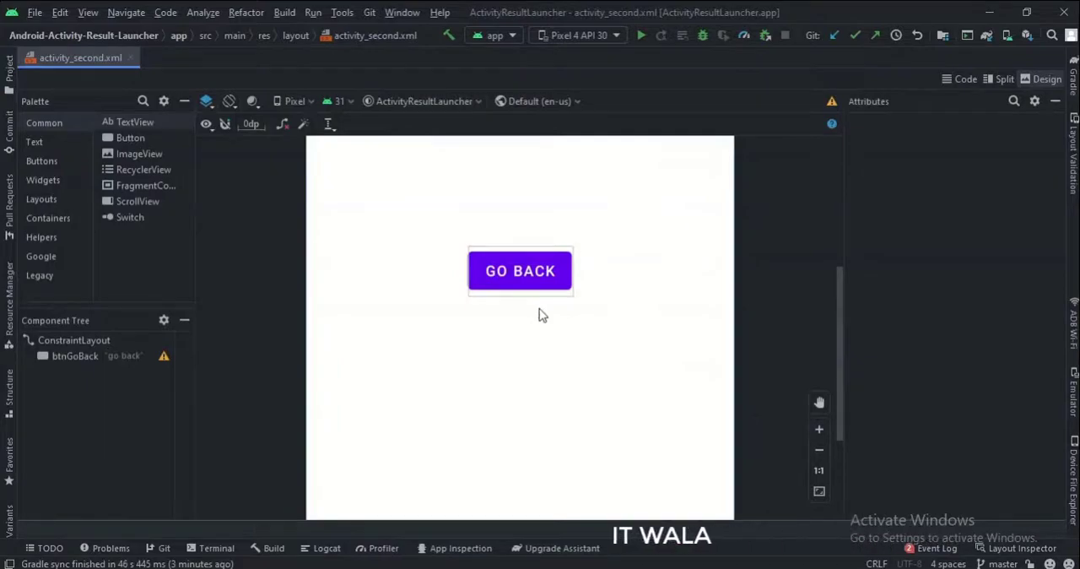
click(966, 78)
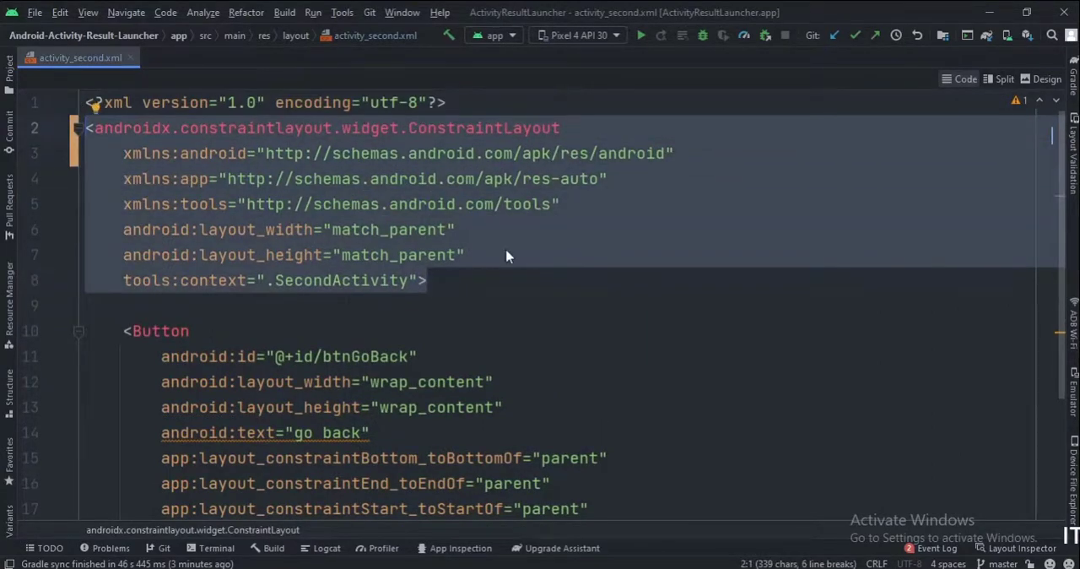
scroll(down, 3)
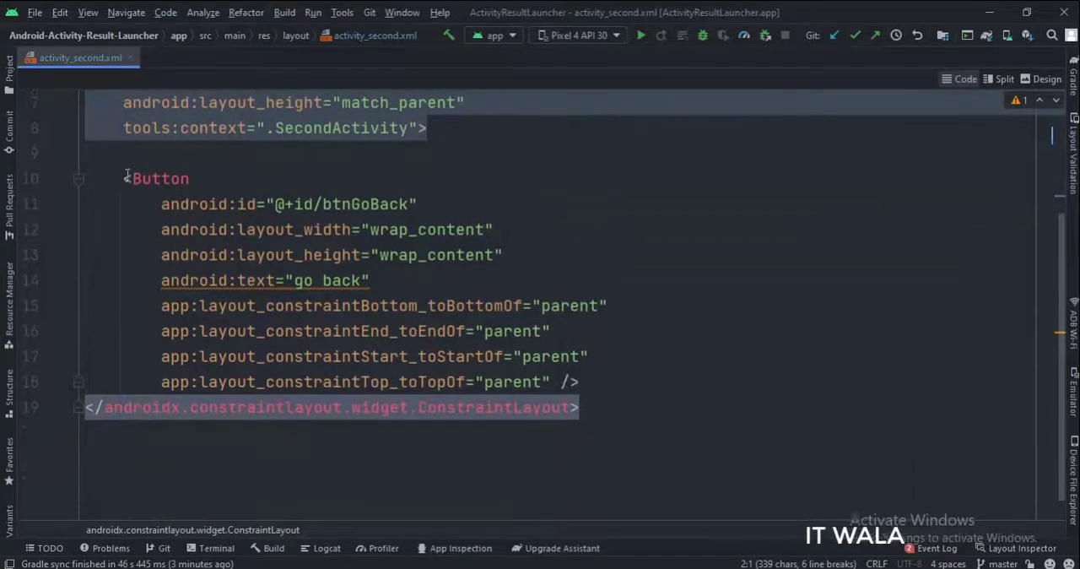
click(580, 381)
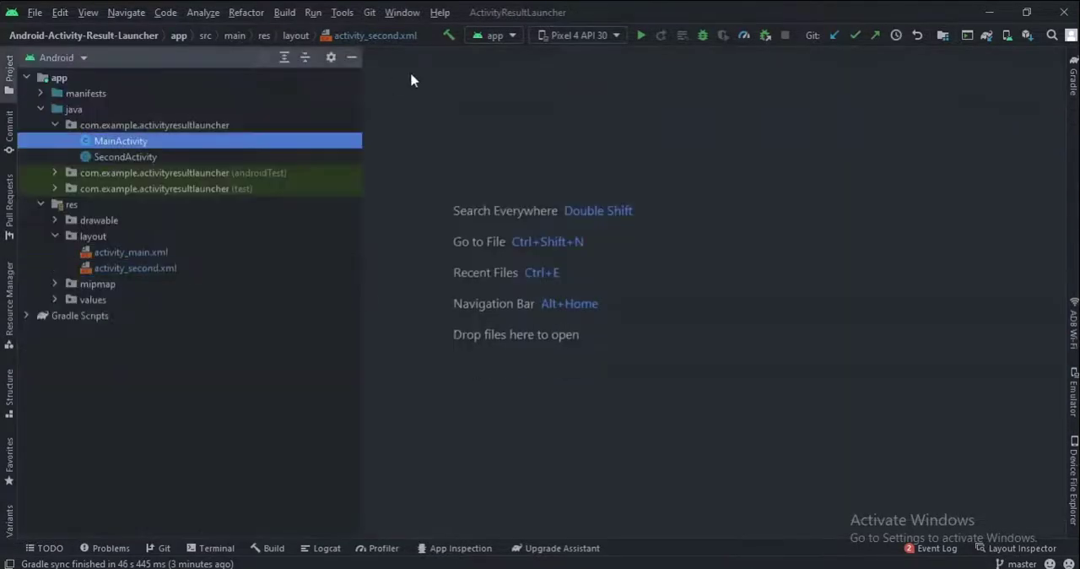
Read MainActivity's onCreate and ActivityResultLauncher callback that starts SecondActivity
double_click(120, 140)
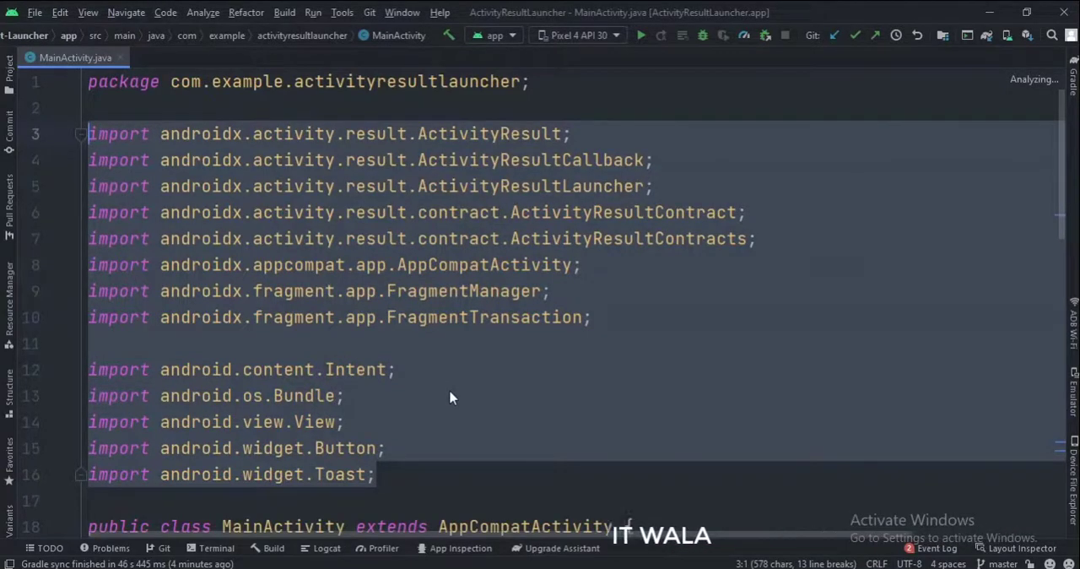
scroll(down, 3)
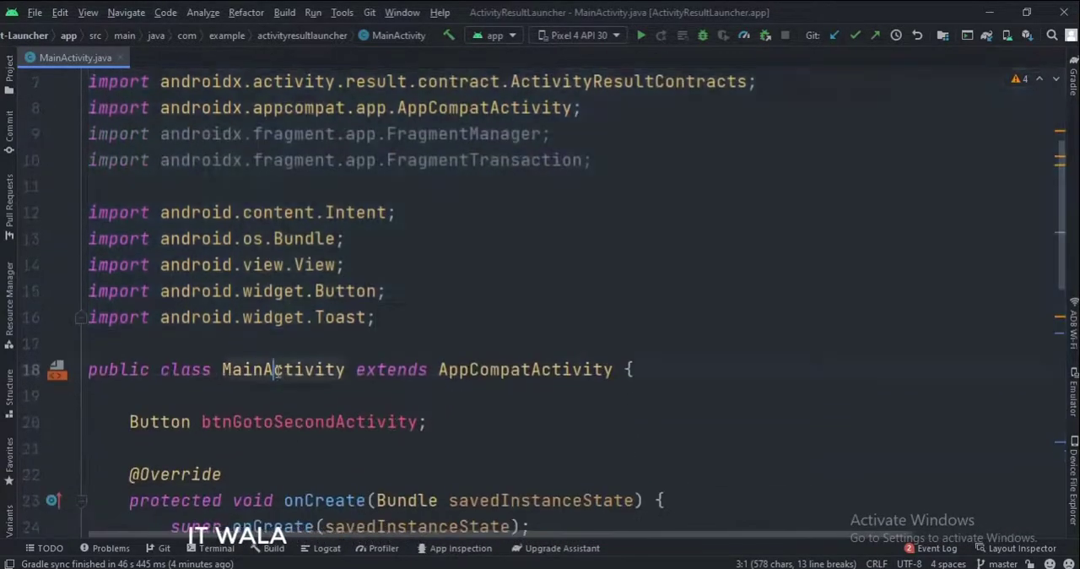
double_click(283, 368)
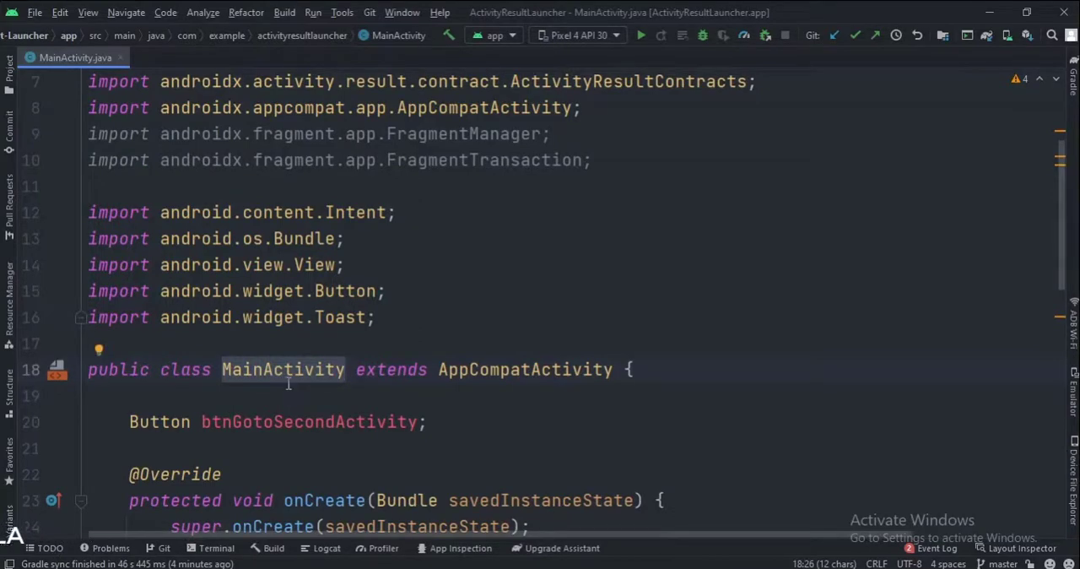
scroll(down, 3)
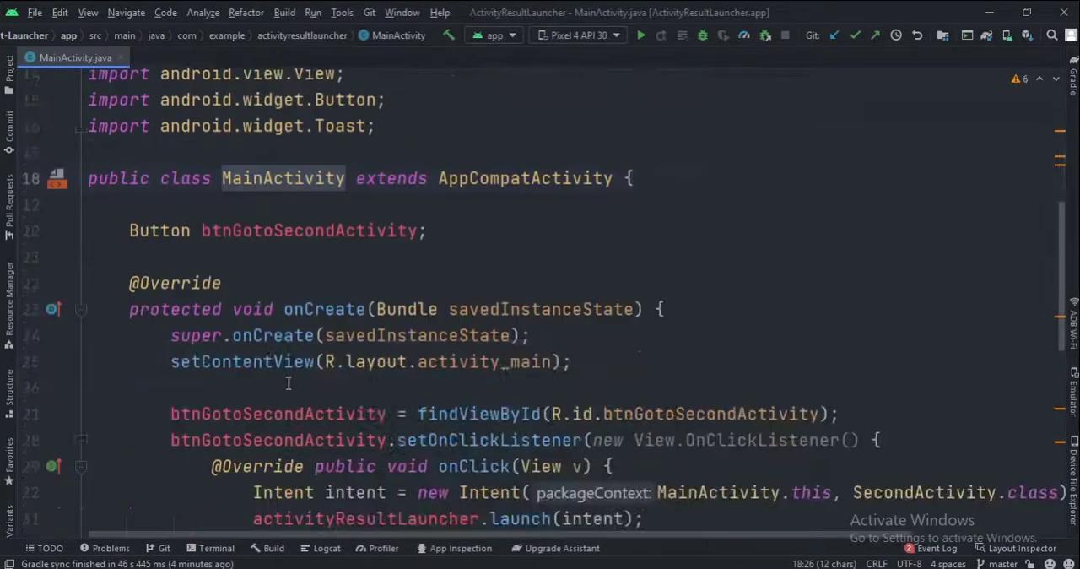
scroll(down, 3)
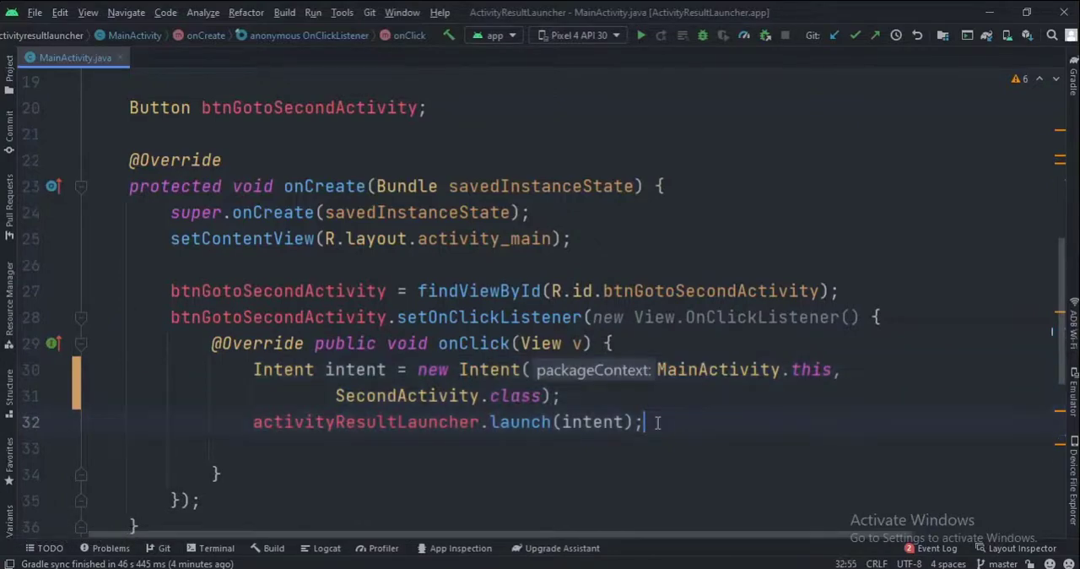
scroll(down, 3)
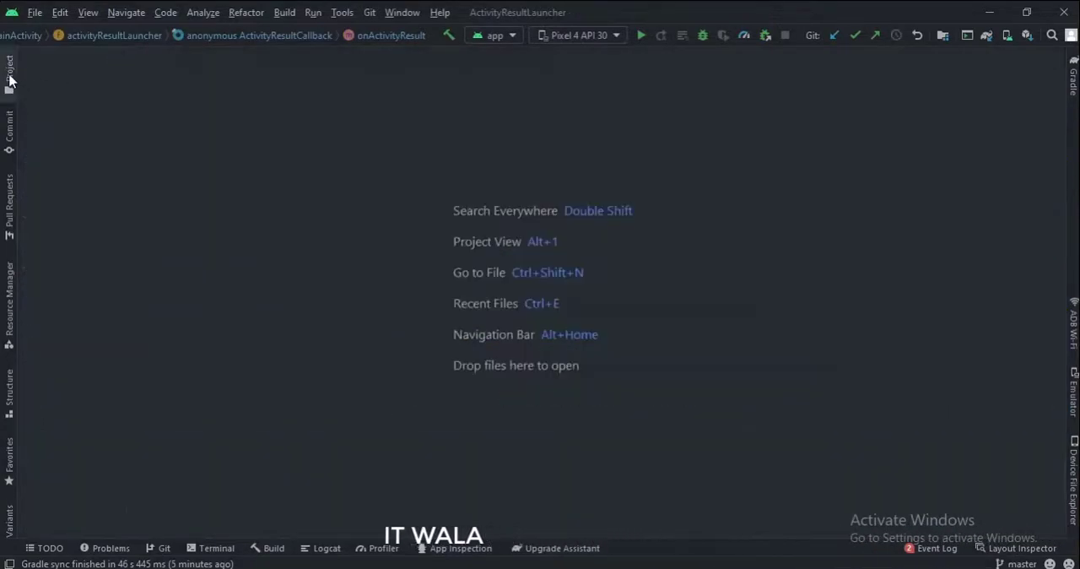
View SecondActivity's go-back handler that puts the 'IT wala' extra, sets the result and finishes
click(77, 58)
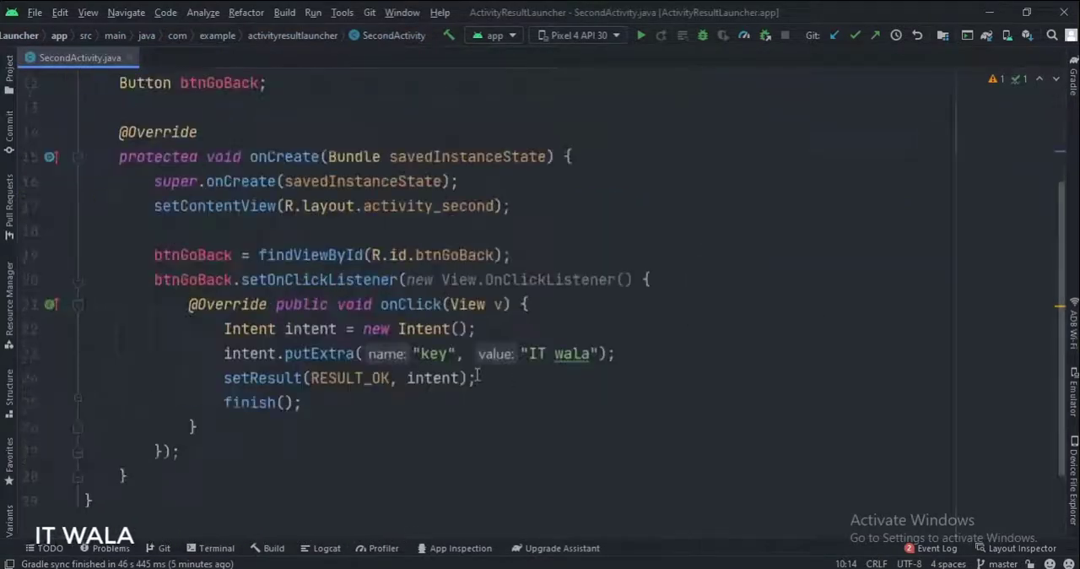
scroll(up, 3)
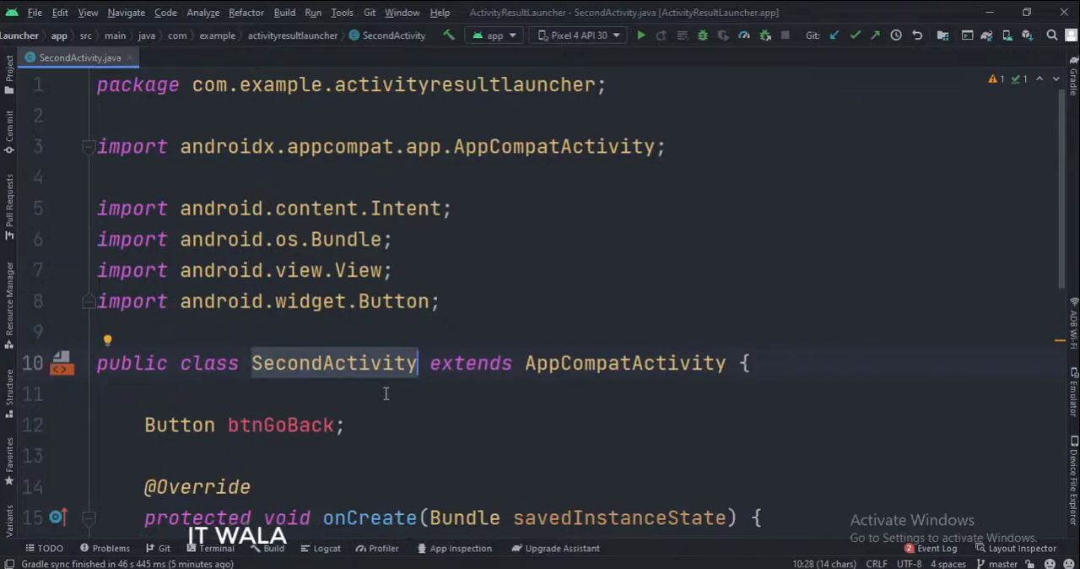
scroll(down, 3)
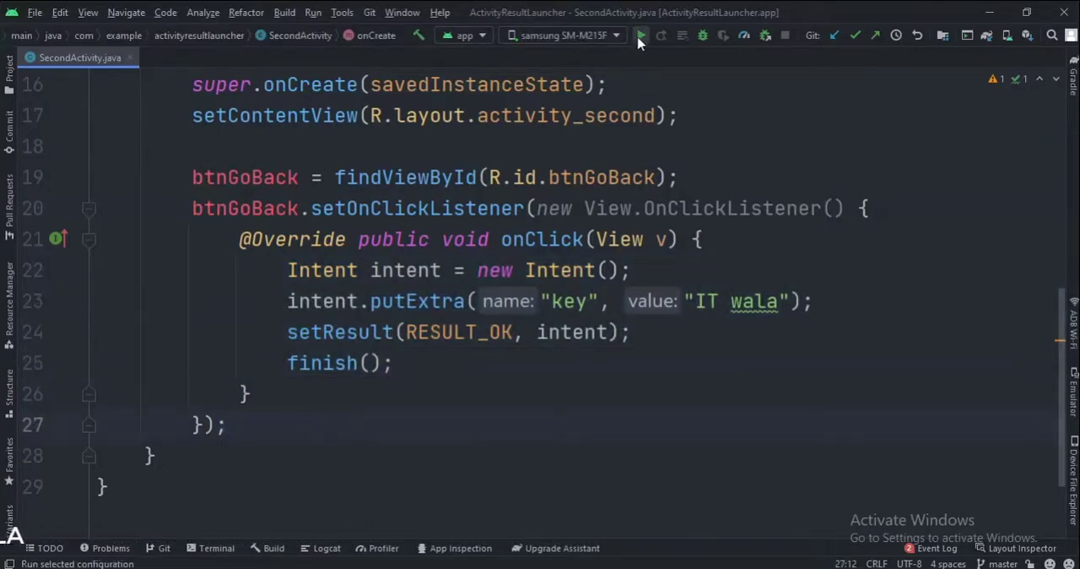
Run the app on the phone and switch screens three times, getting the 'IT wala' toast on each return
click(642, 35)
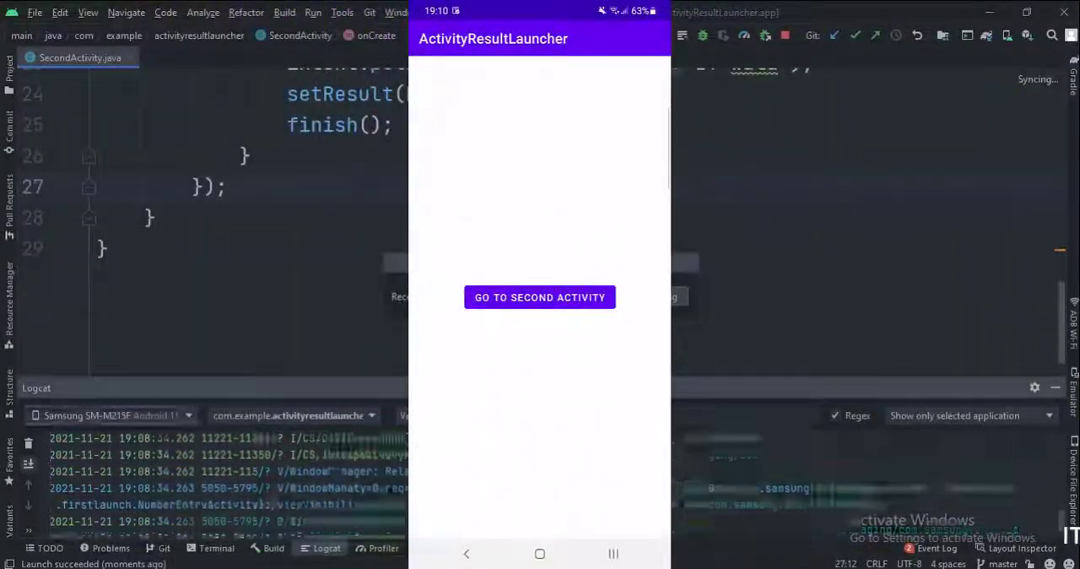
click(540, 297)
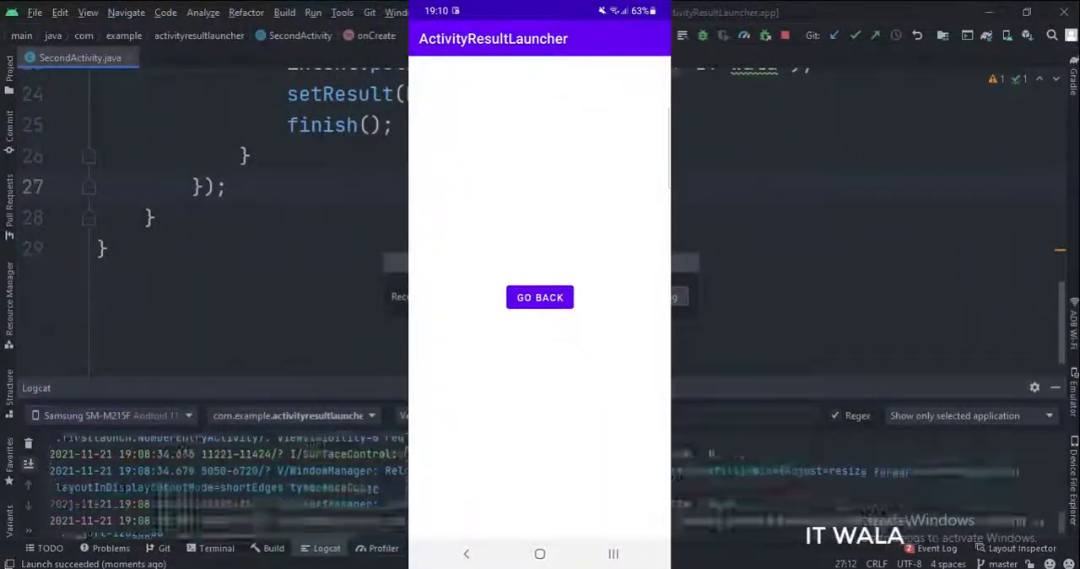
click(540, 297)
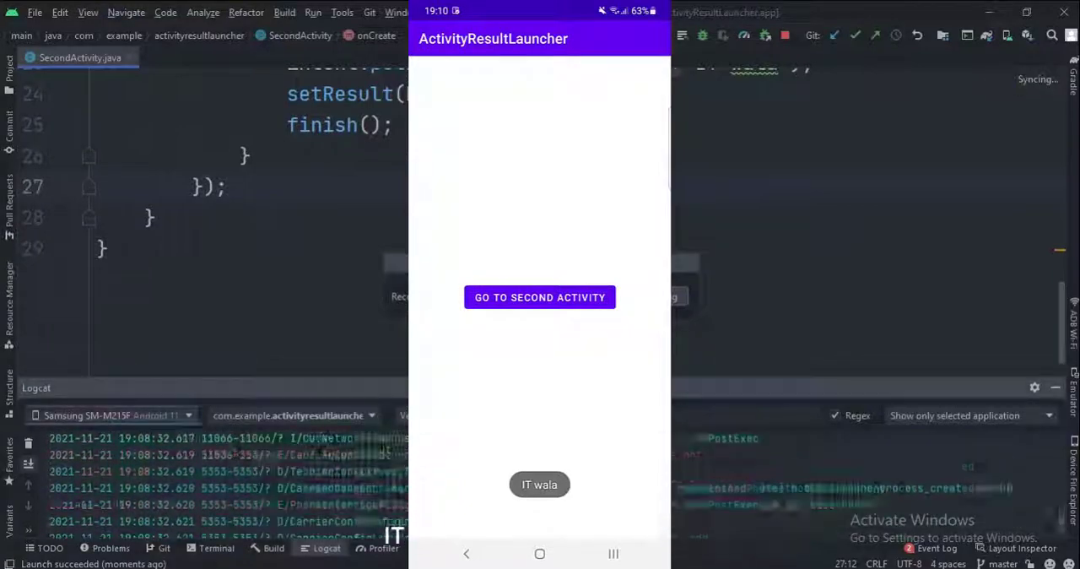
click(540, 297)
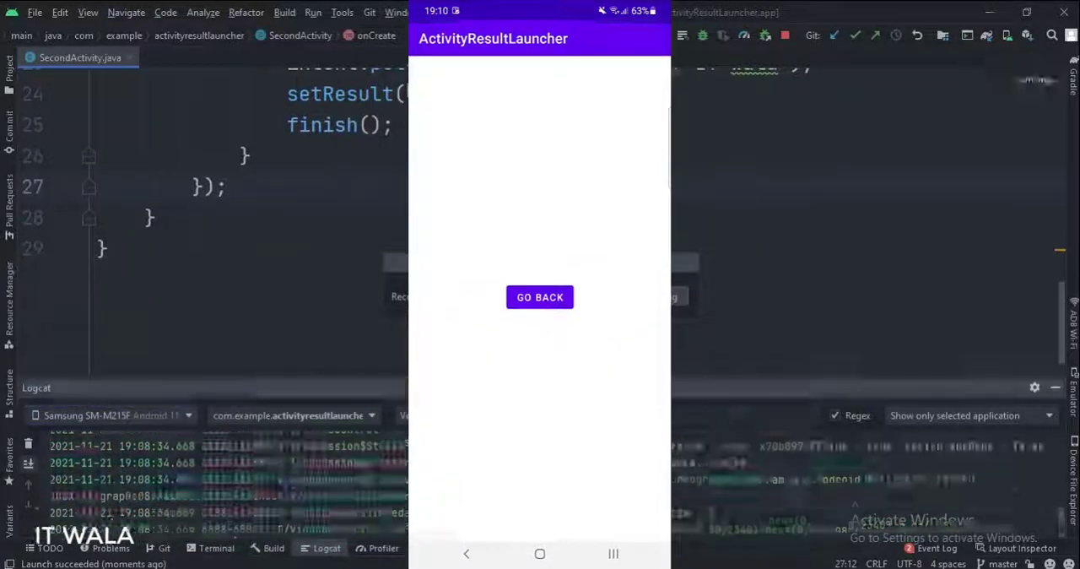
click(541, 297)
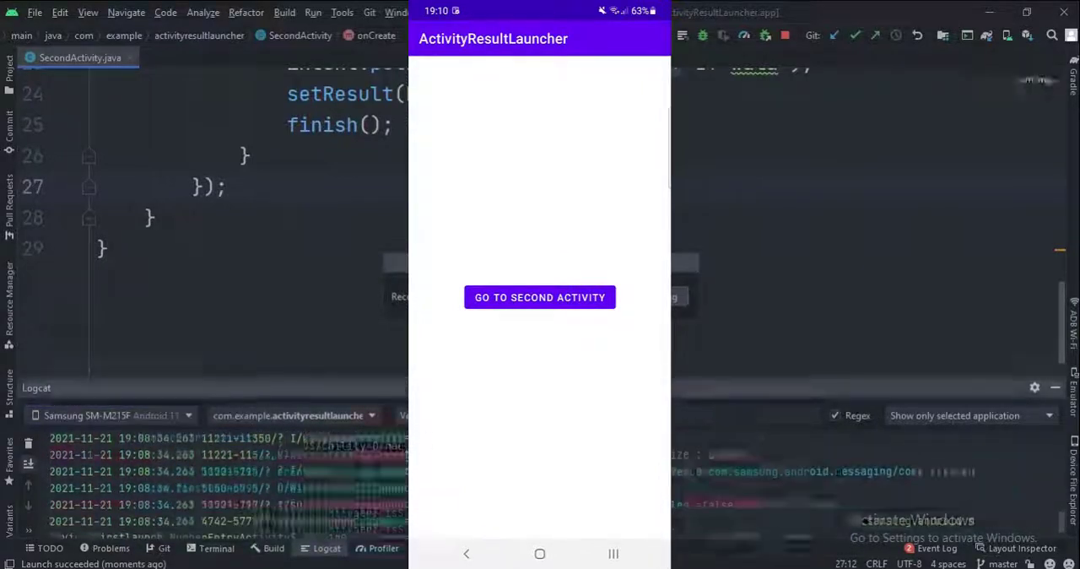
click(541, 297)
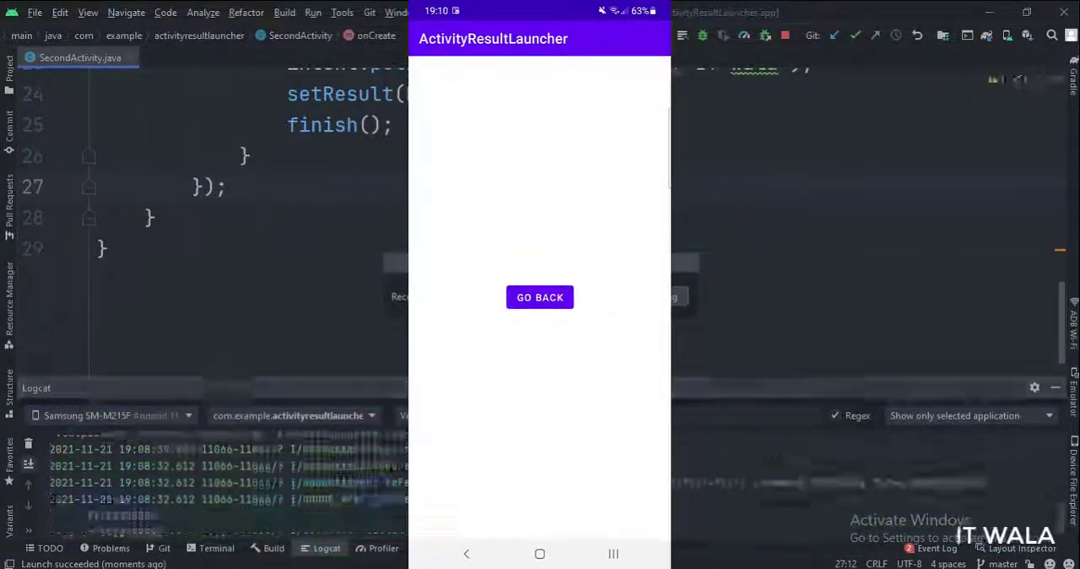
click(541, 297)
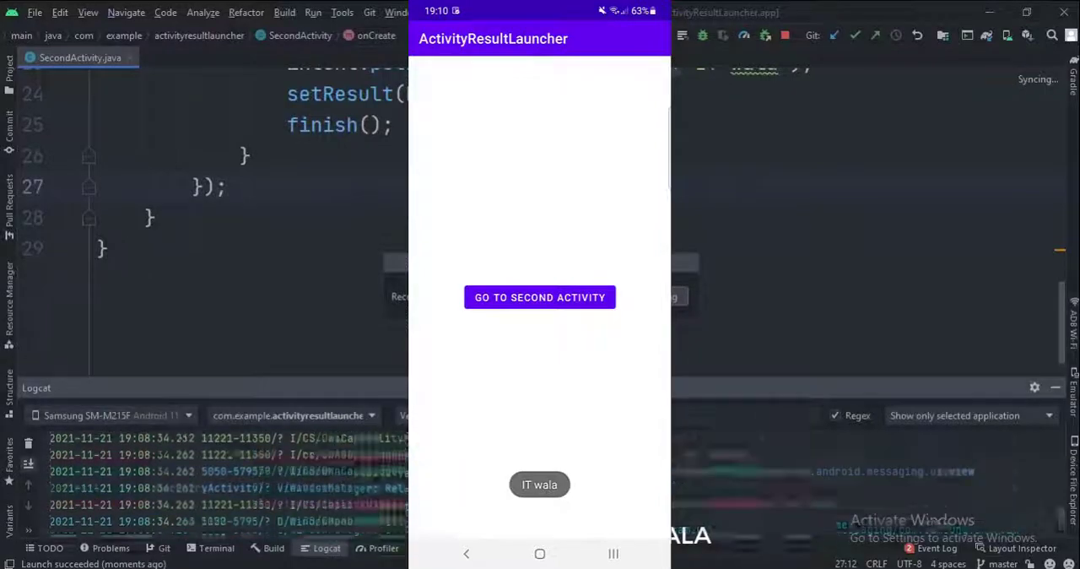